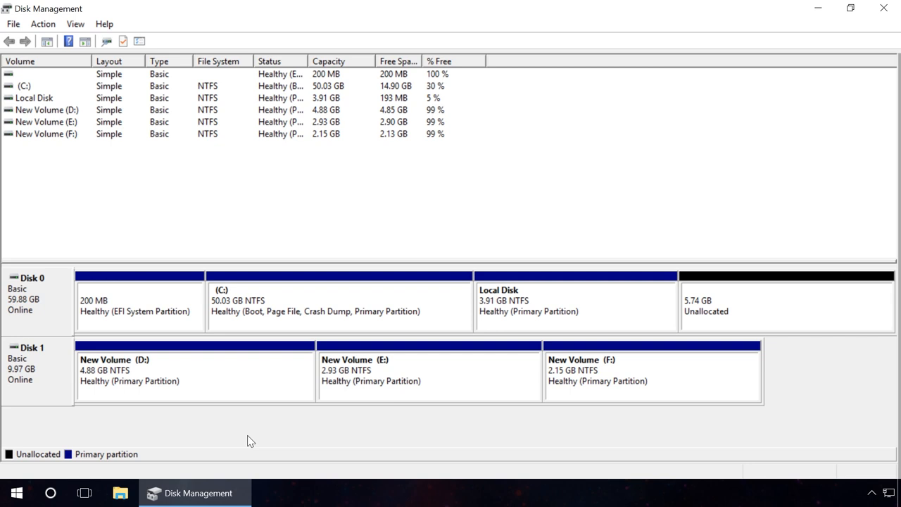
mouse_move(247, 421)
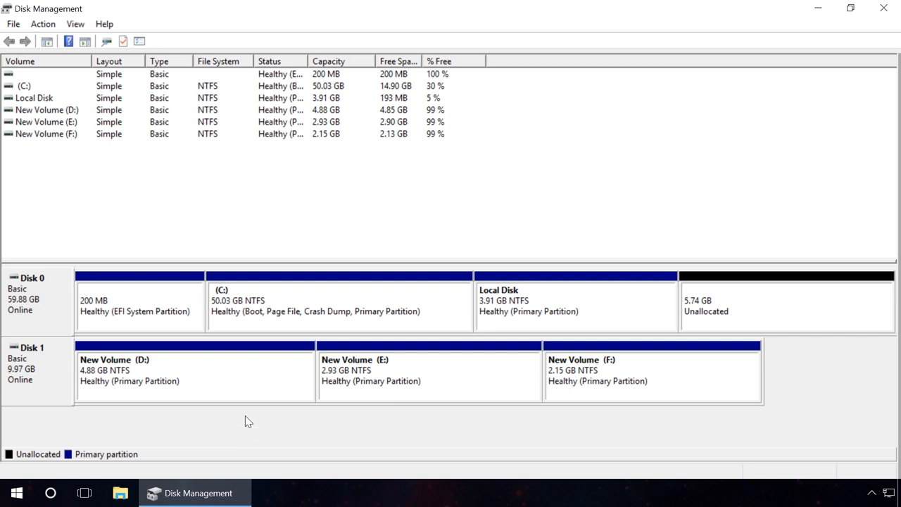
- Delete the D:, E: and F: New Volumes, leaving Disk 1 as 9.97 GB unallocated
right_click(195, 373)
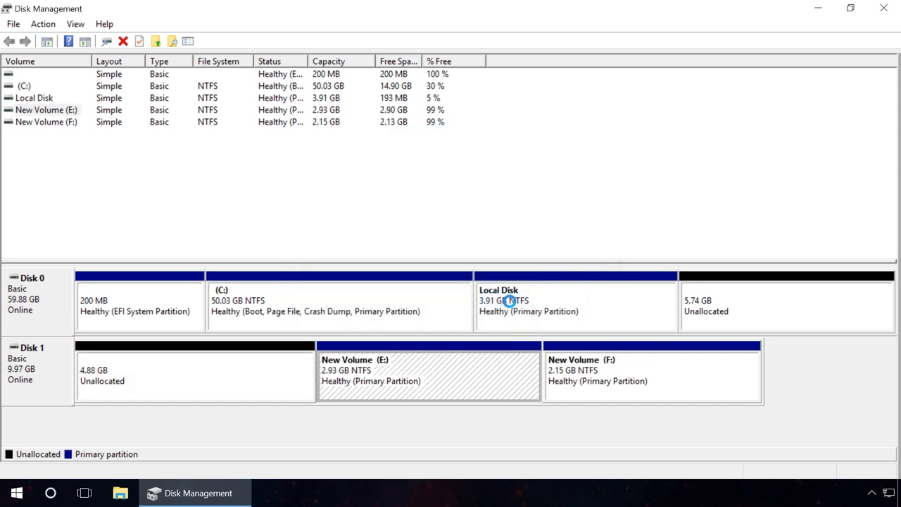
right_click(429, 373)
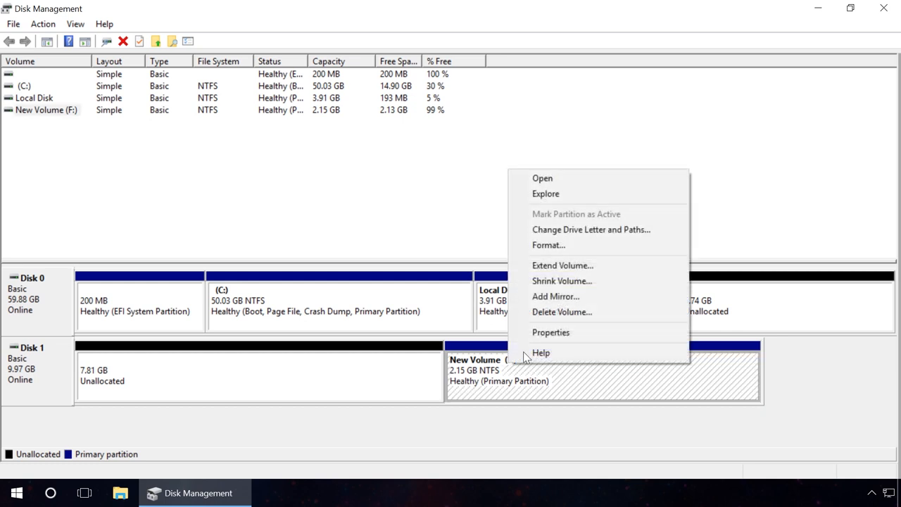
click(561, 312)
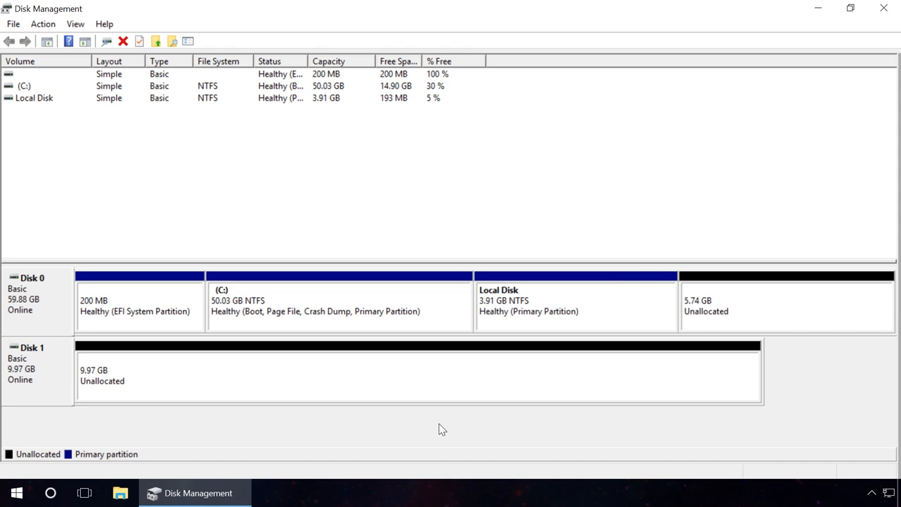
mouse_move(437, 430)
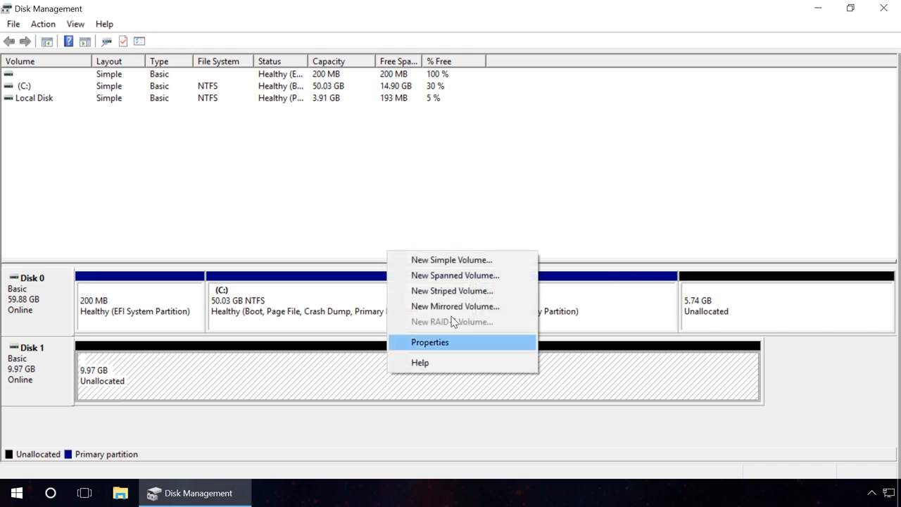
- Launch the New Simple Volume wizard on unallocated Disk 1, keeping drive letter D
click(451, 259)
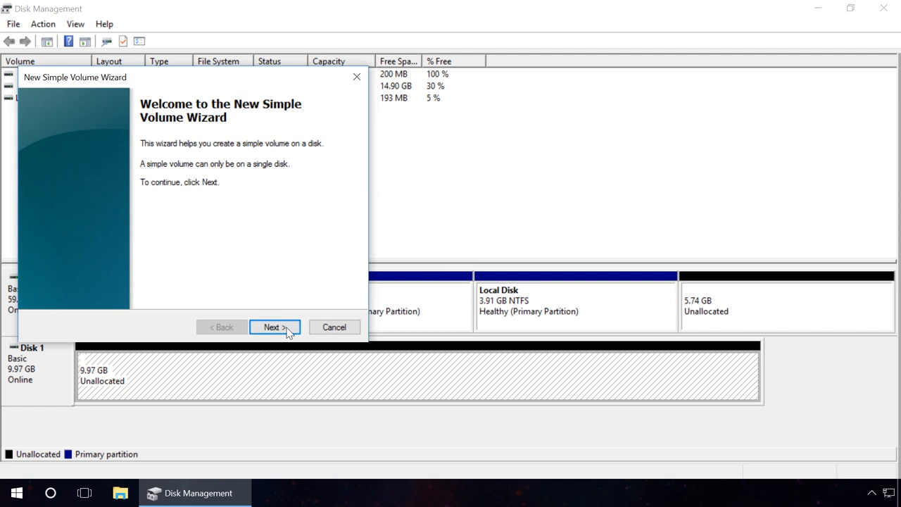
click(275, 326)
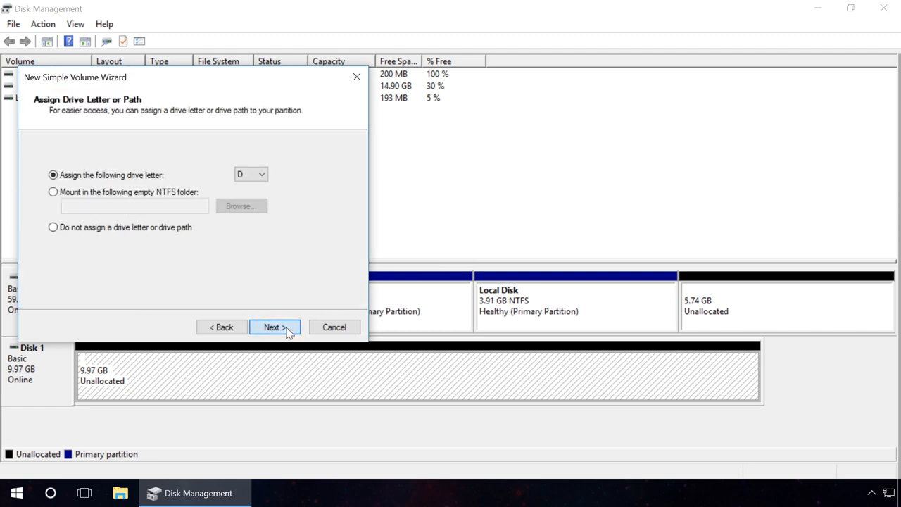
click(274, 327)
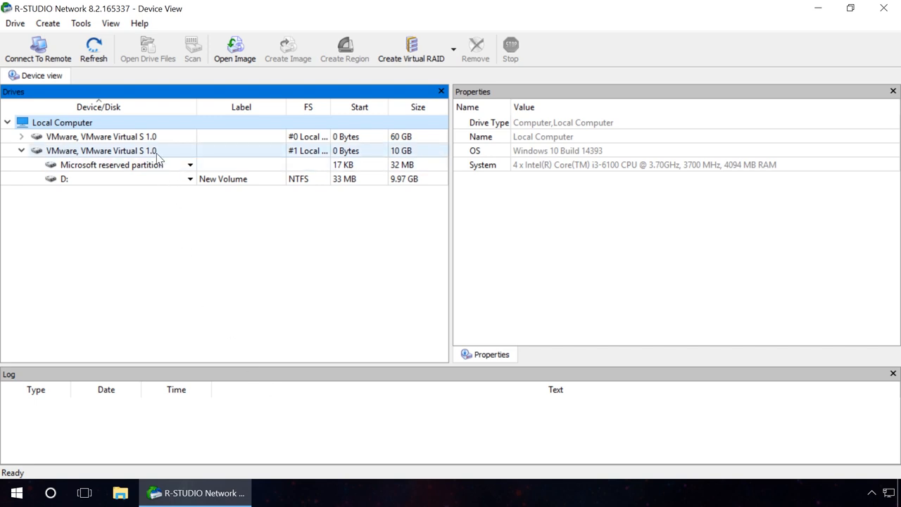
- Select the 10 GB VMware Virtual S 1.0 disk and bring up its Scan settings
click(99, 150)
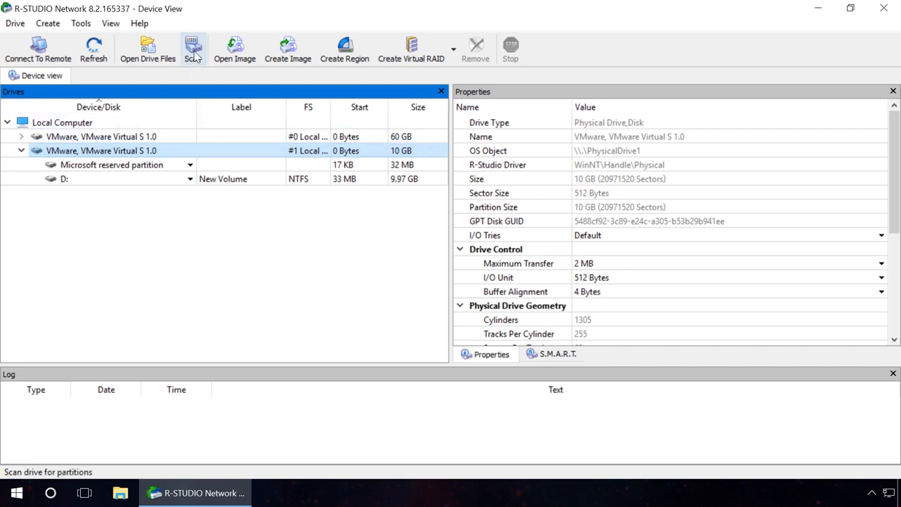
click(193, 49)
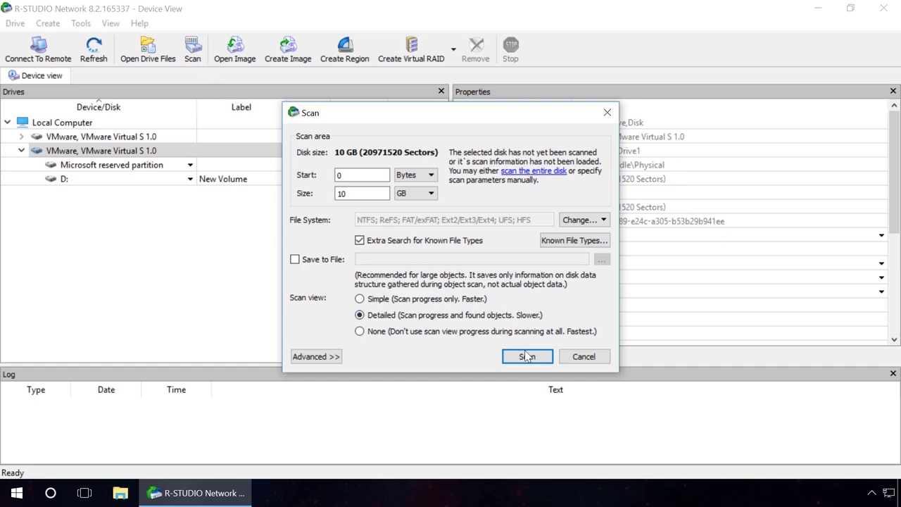
- Scan the 10 GB disk, browse Recognized6's files, then return to the Device view
click(527, 356)
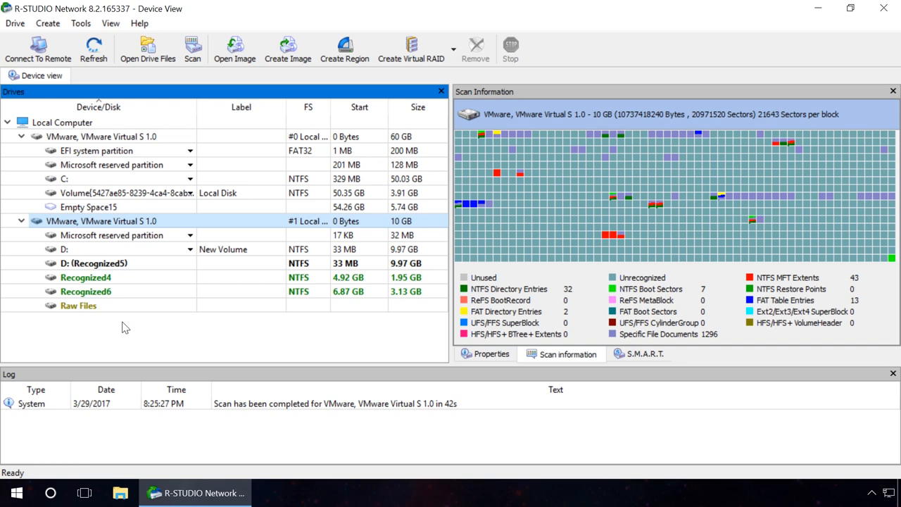
right_click(86, 291)
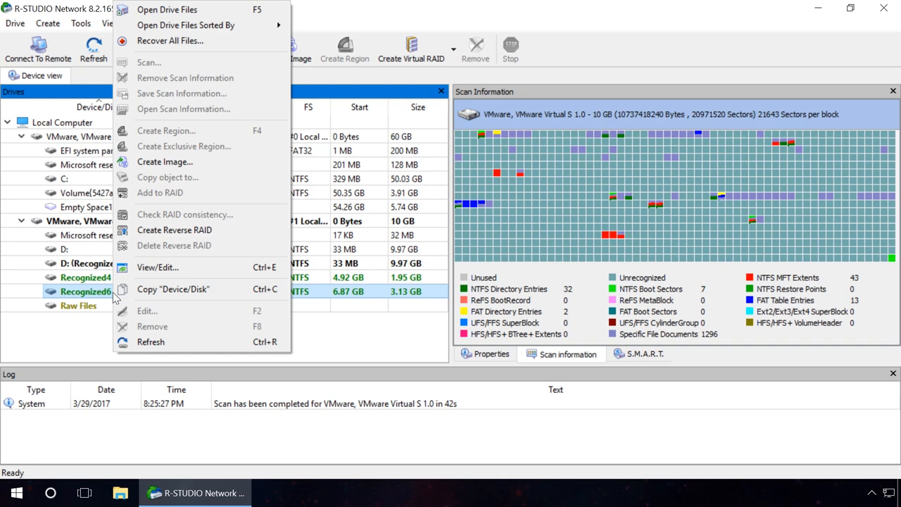
click(167, 9)
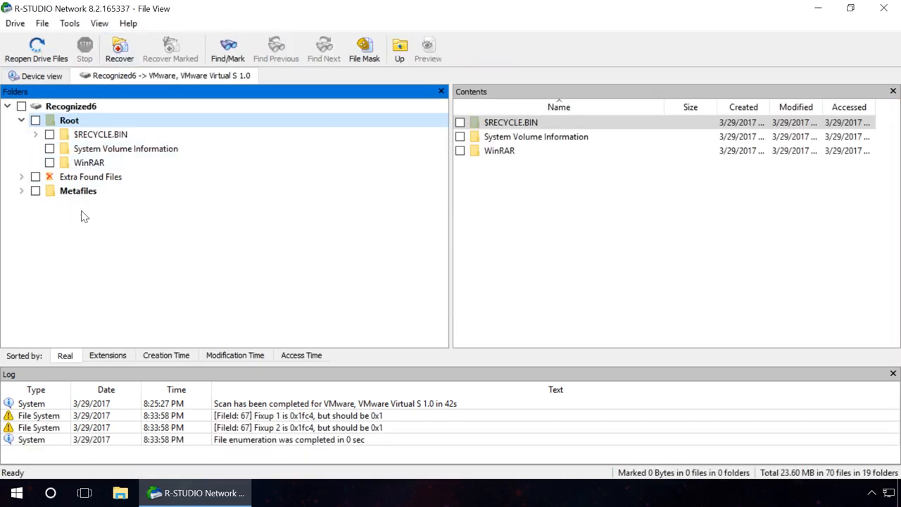
mouse_move(88, 244)
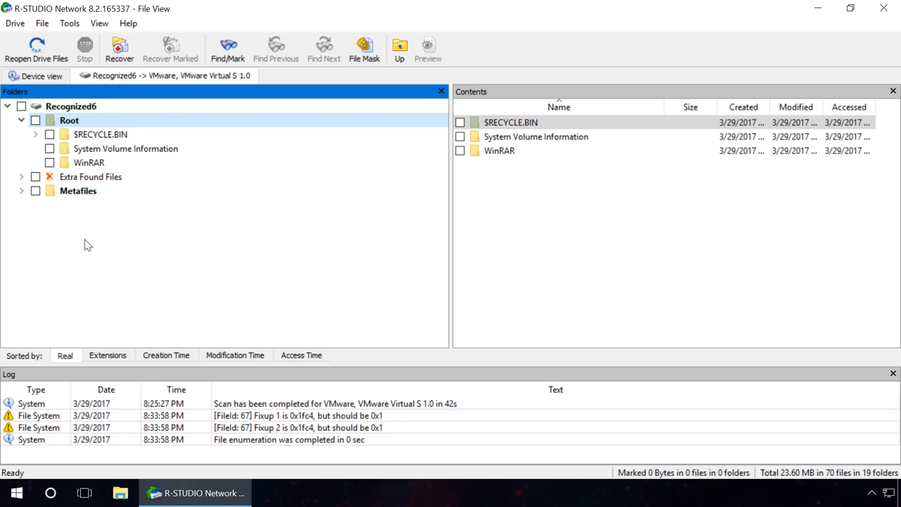
click(41, 75)
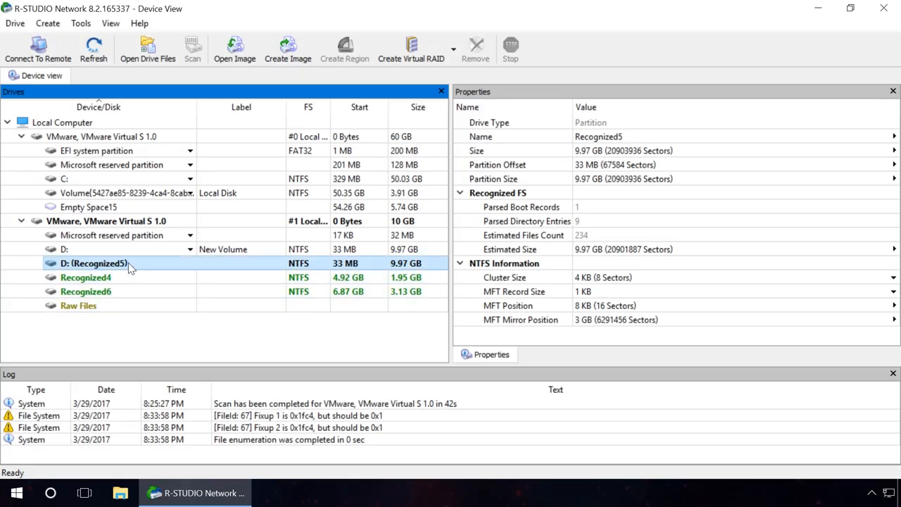
- Open D: (Recognized5) files, mark all 1566 files (1.40 GB), and start Recover Marked
right_click(95, 263)
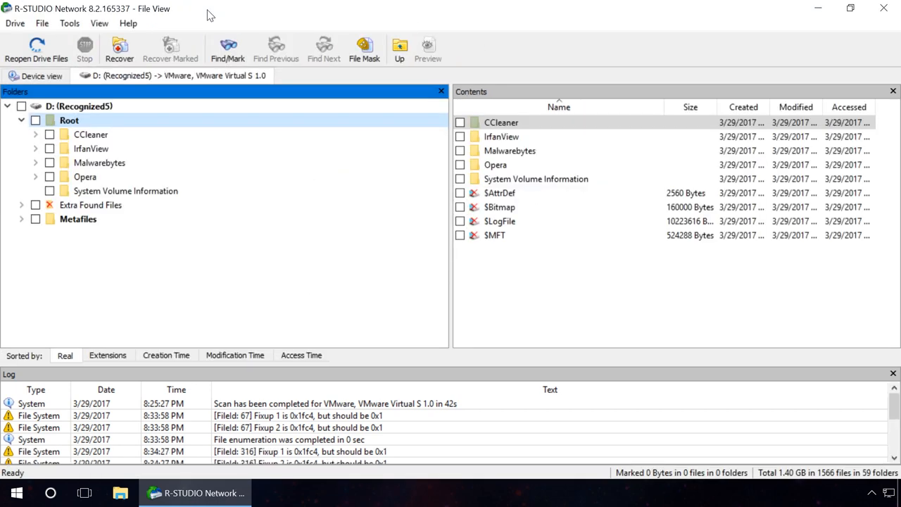
mouse_move(119, 50)
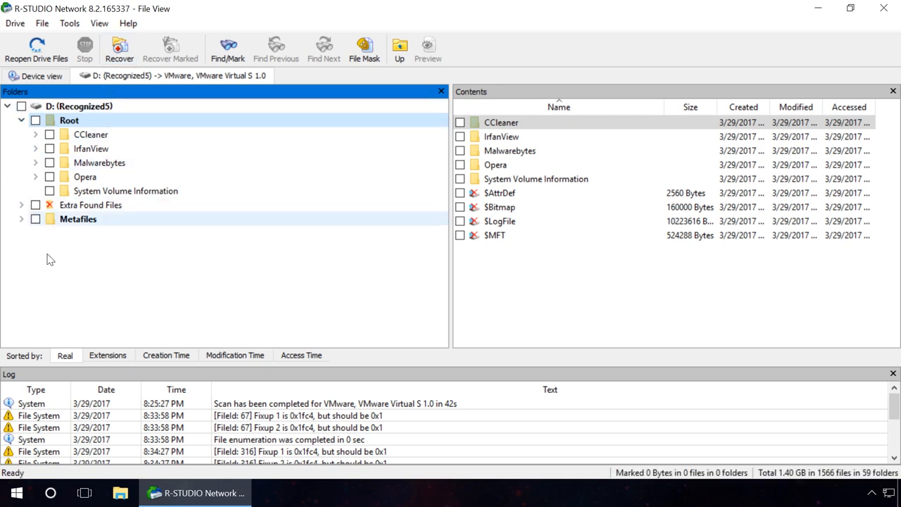
mouse_move(91, 258)
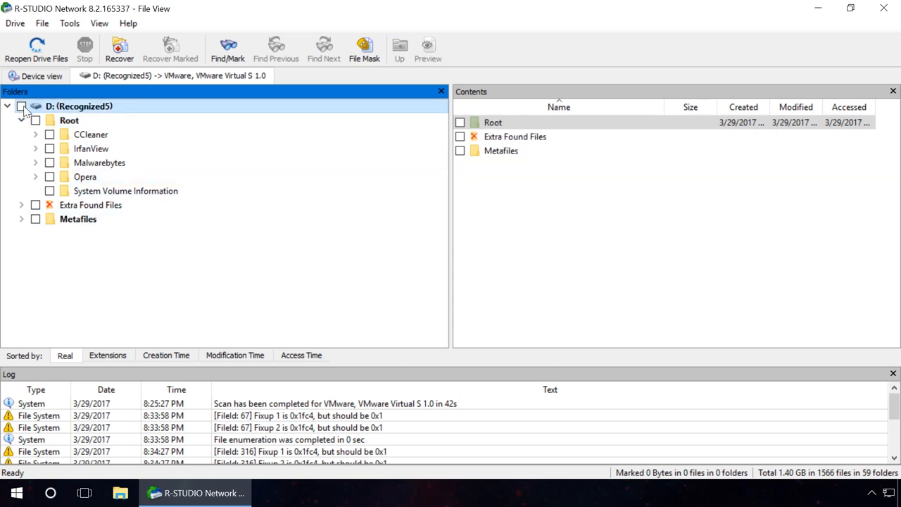
click(22, 107)
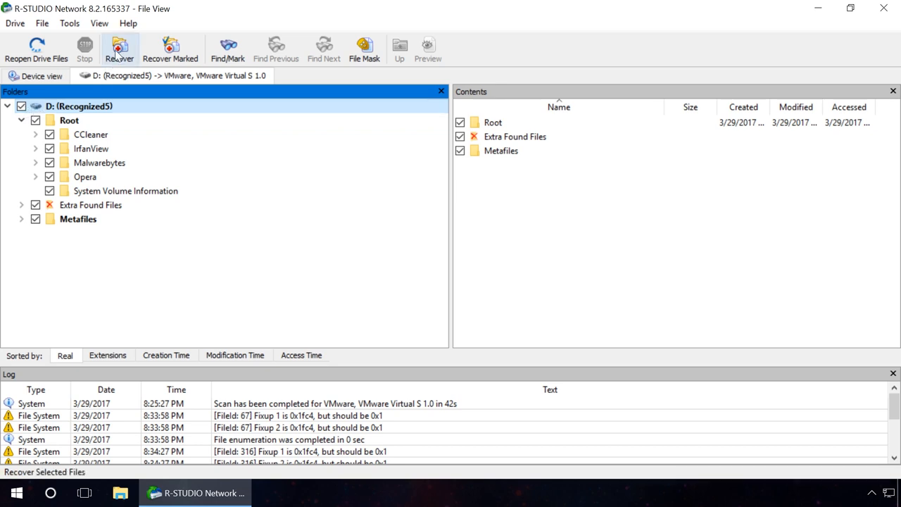
click(119, 46)
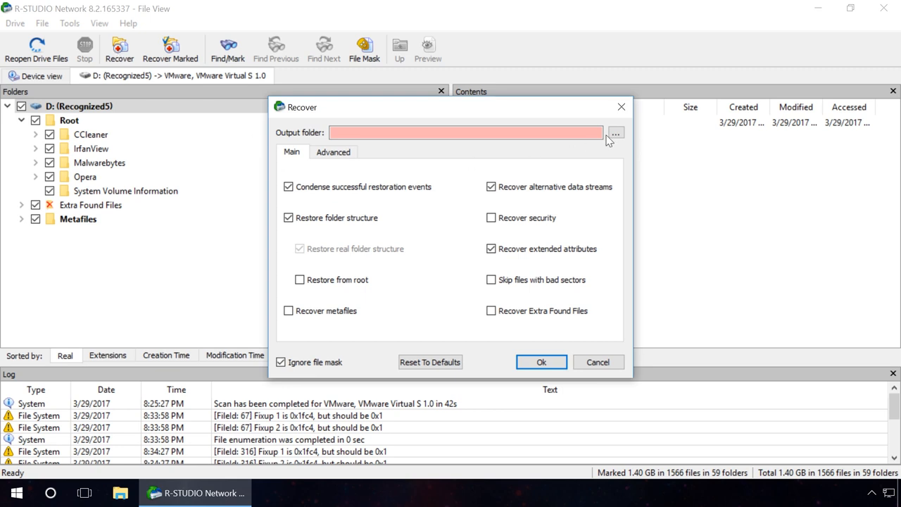
- Recover the marked files into a new Desktop folder named 'recover', then minimize R-Studio
click(615, 133)
text(reco)
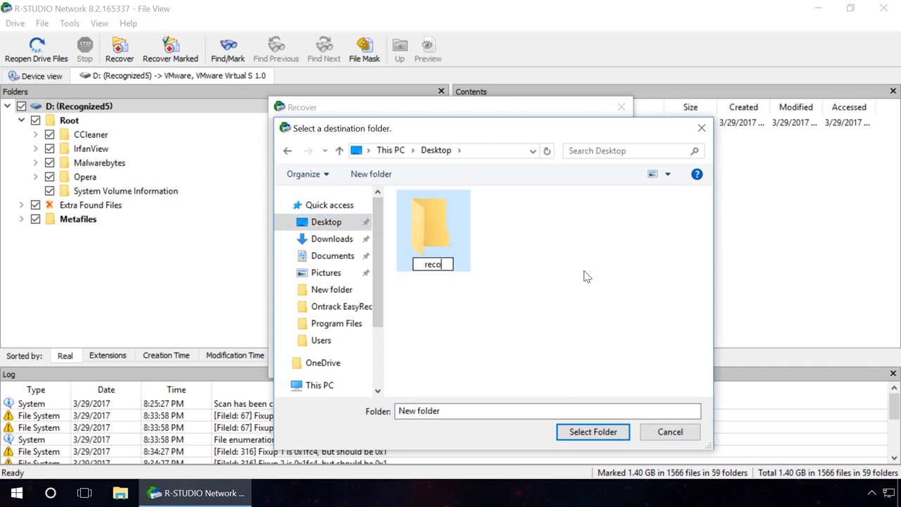
click(593, 432)
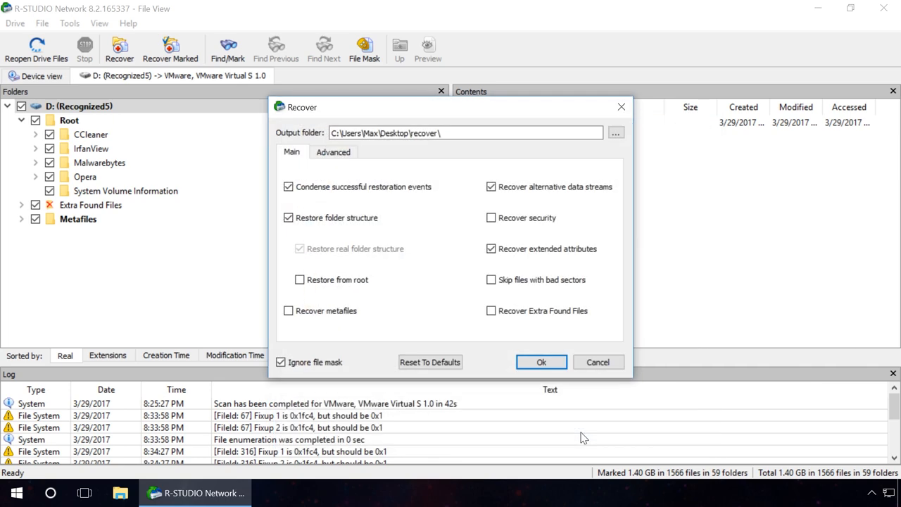
click(540, 361)
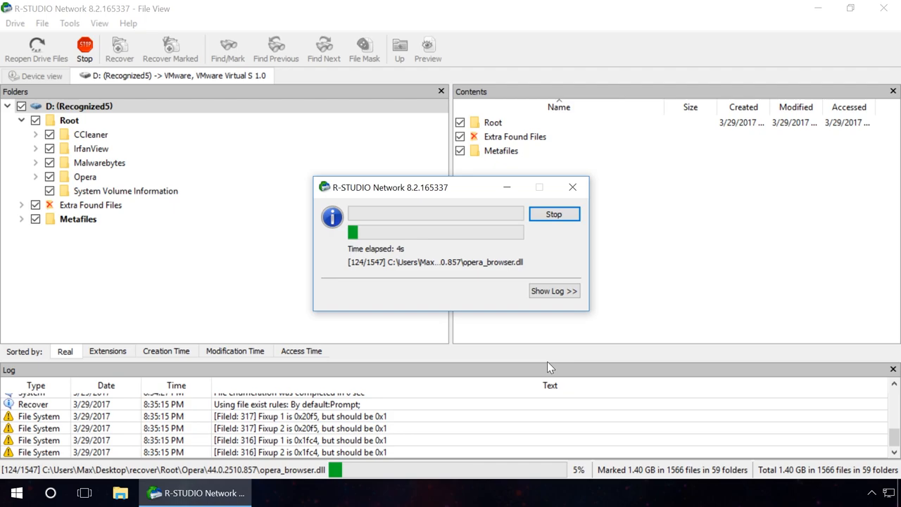
click(199, 492)
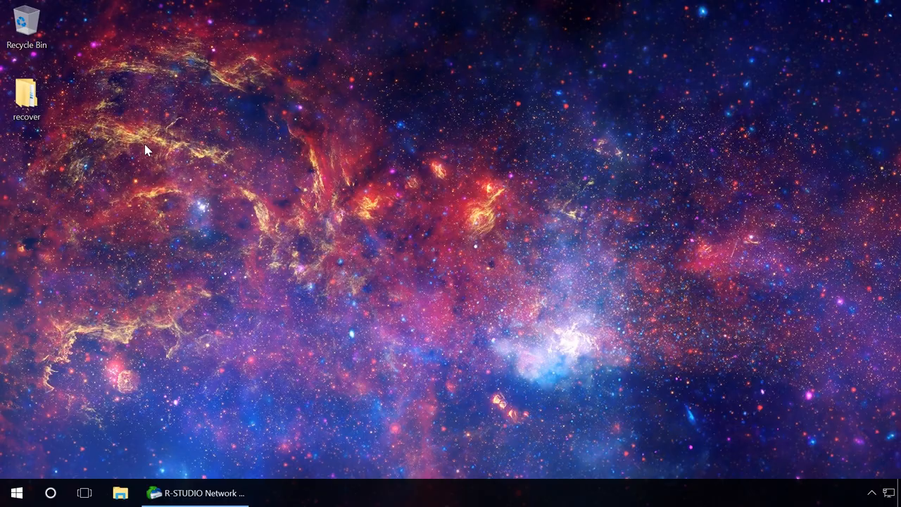
- Open the Desktop 'recover' folder and its Root folder in File Explorer
click(26, 98)
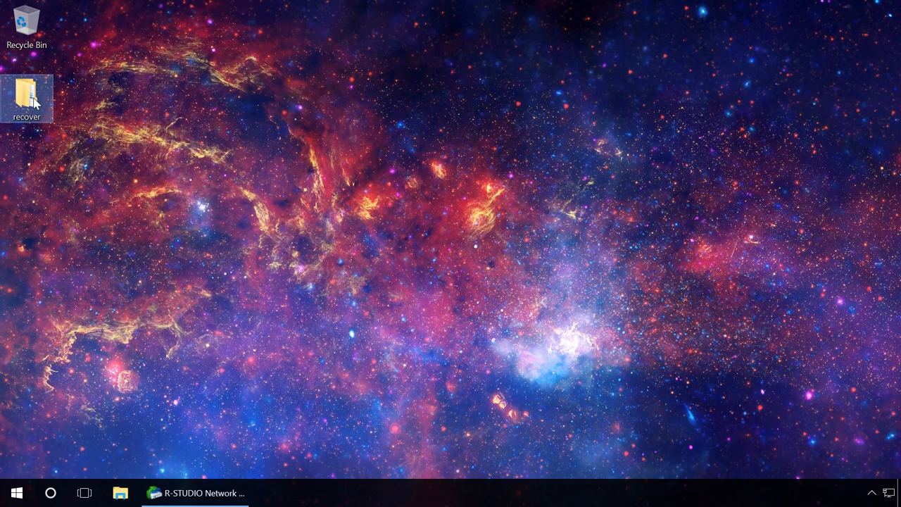
double_click(26, 92)
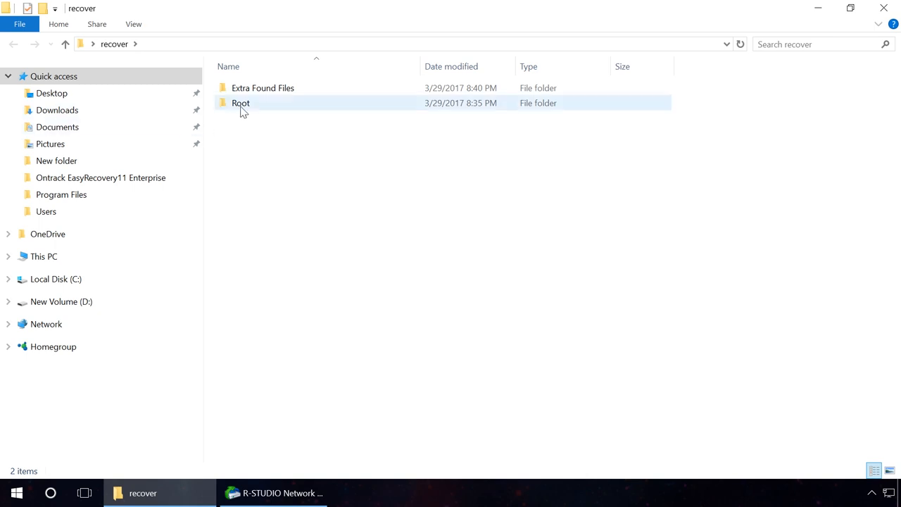
double_click(241, 103)
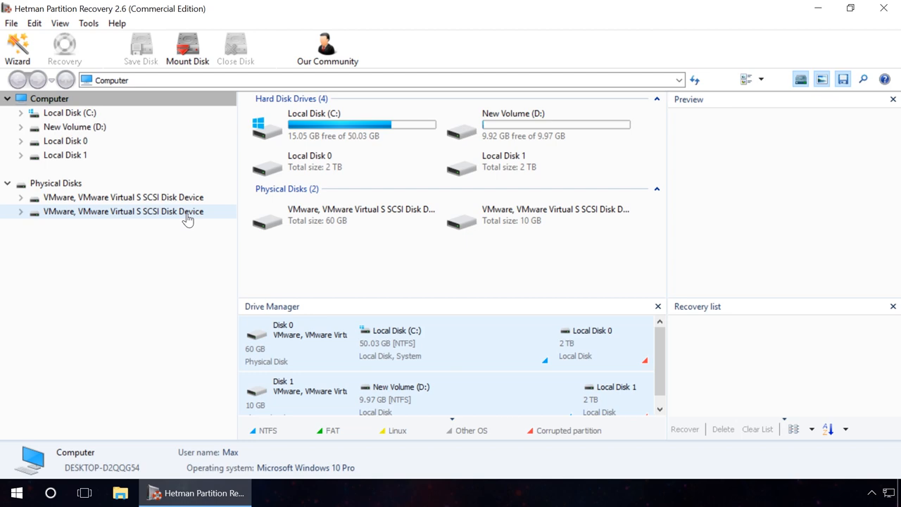
- Run a full analysis of the 10 GB VMware disk, then view the IrfanView folder and JPEG results
double_click(123, 211)
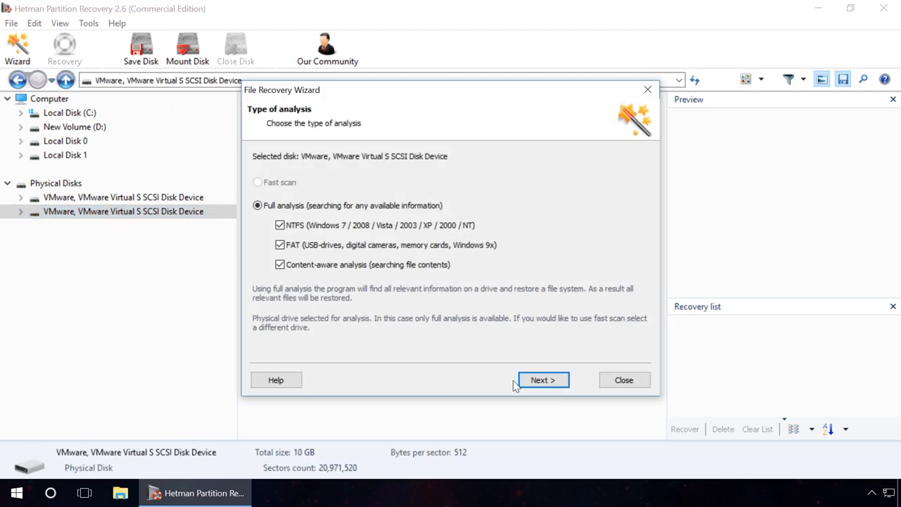
click(542, 379)
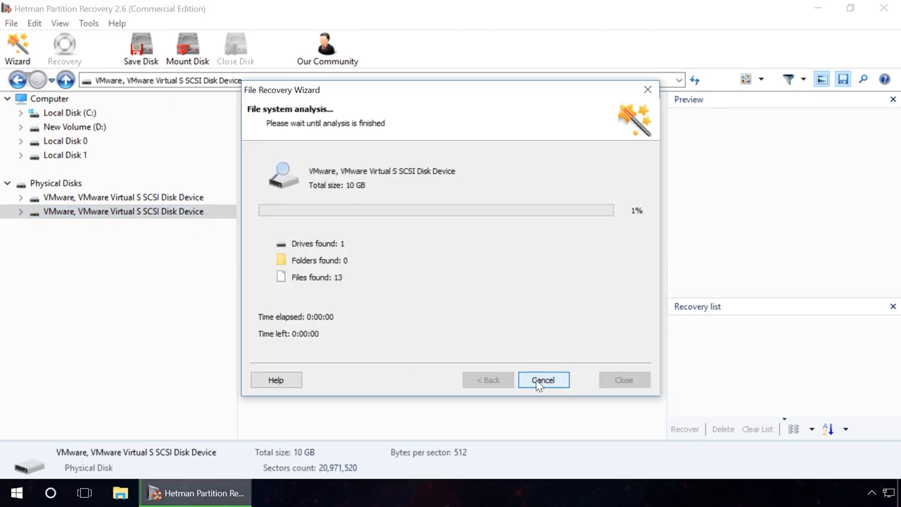
click(543, 380)
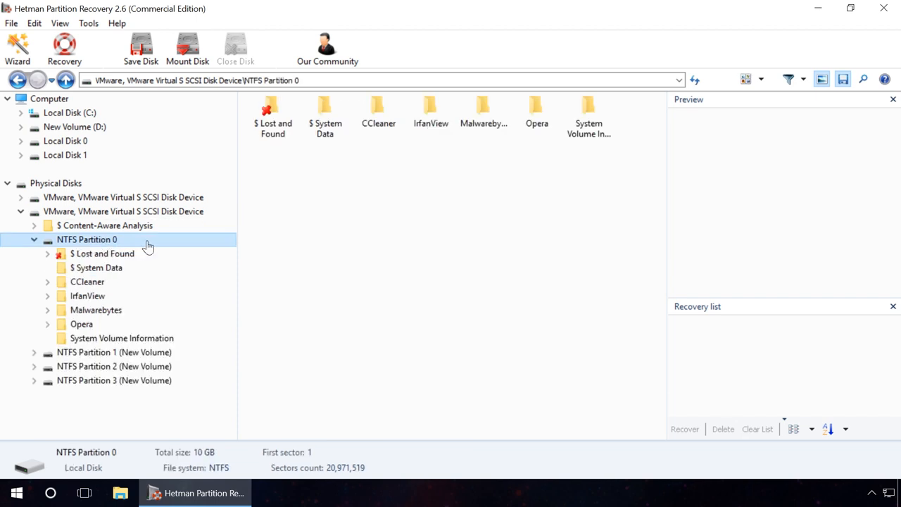
click(484, 113)
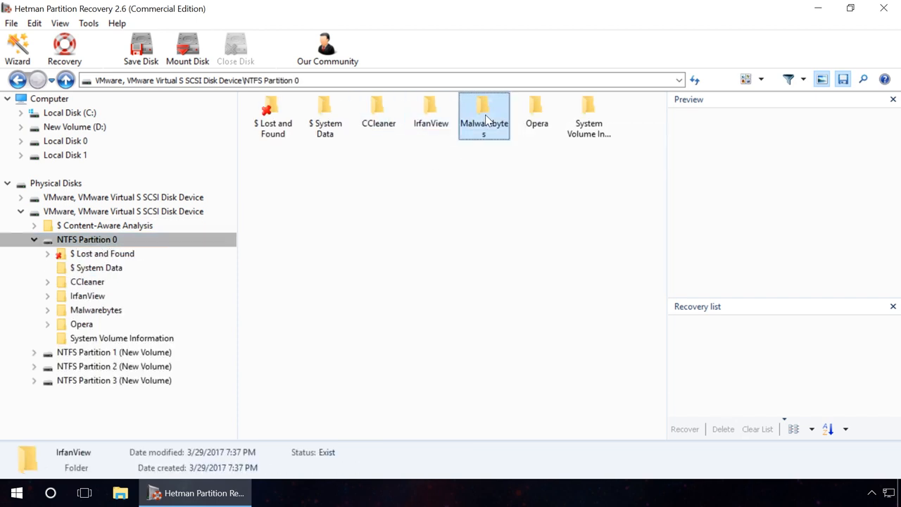
click(34, 240)
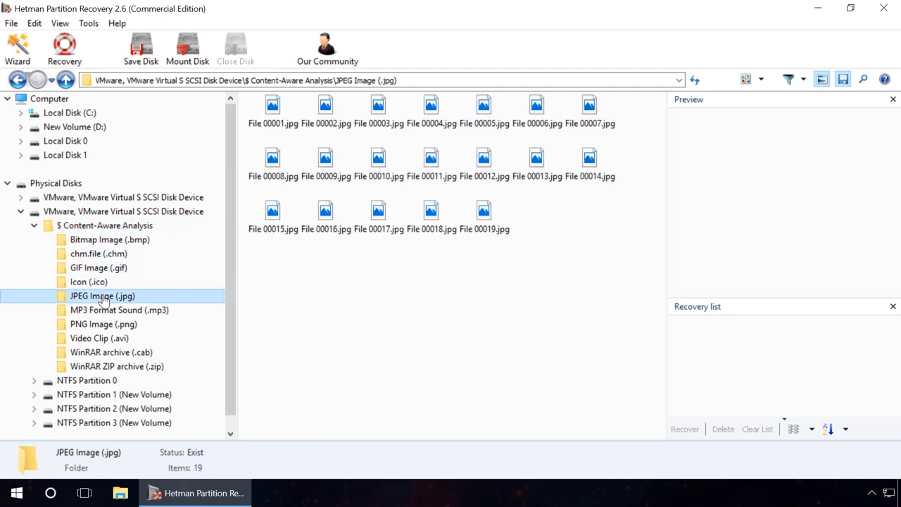
- Preview the recovered JPEGs including File 00002.jpg, resize the Preview pane, and return to Computer
click(272, 109)
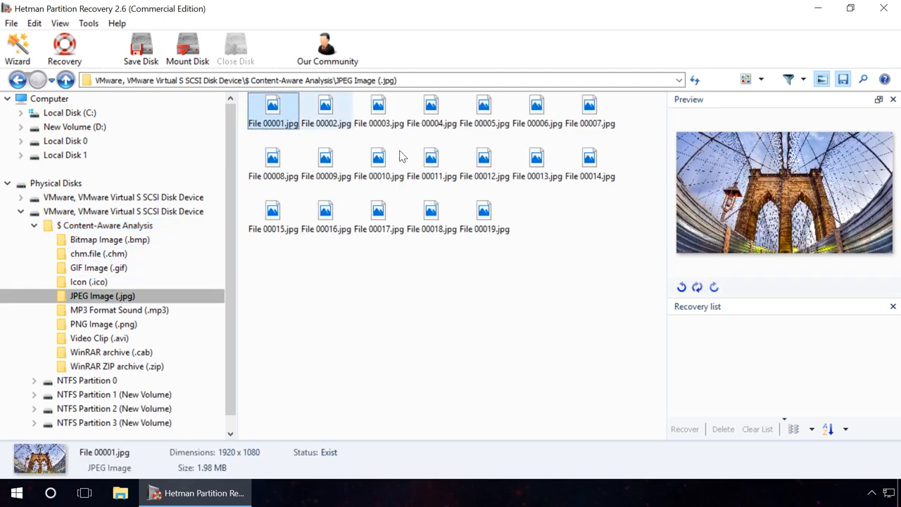
drag(667, 262, 607, 262)
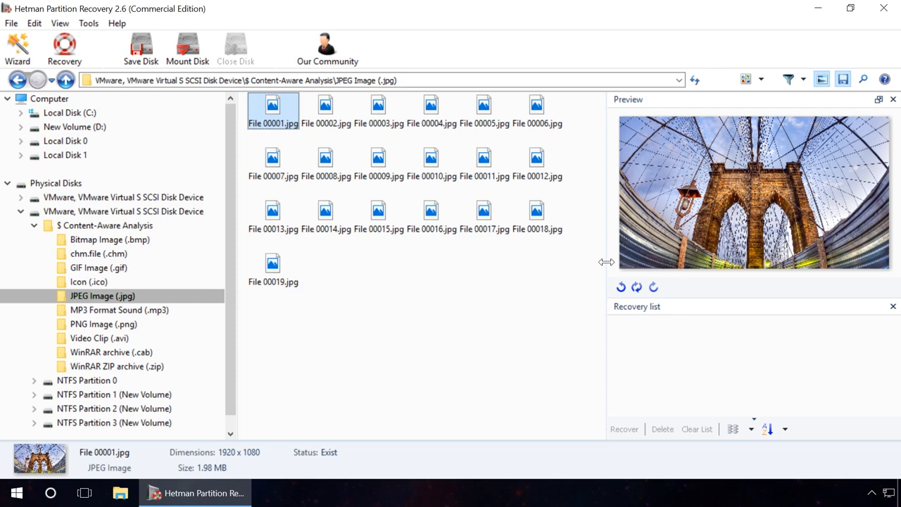
drag(606, 262, 630, 259)
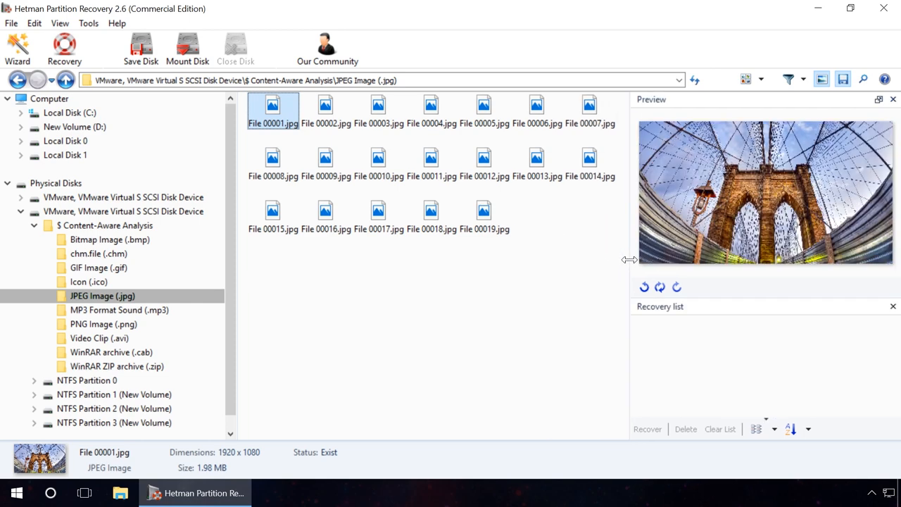
click(324, 109)
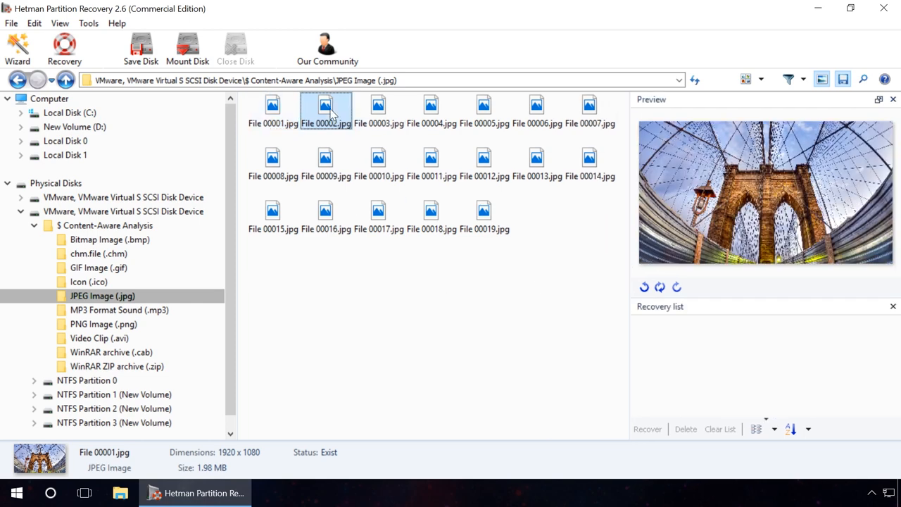
click(325, 109)
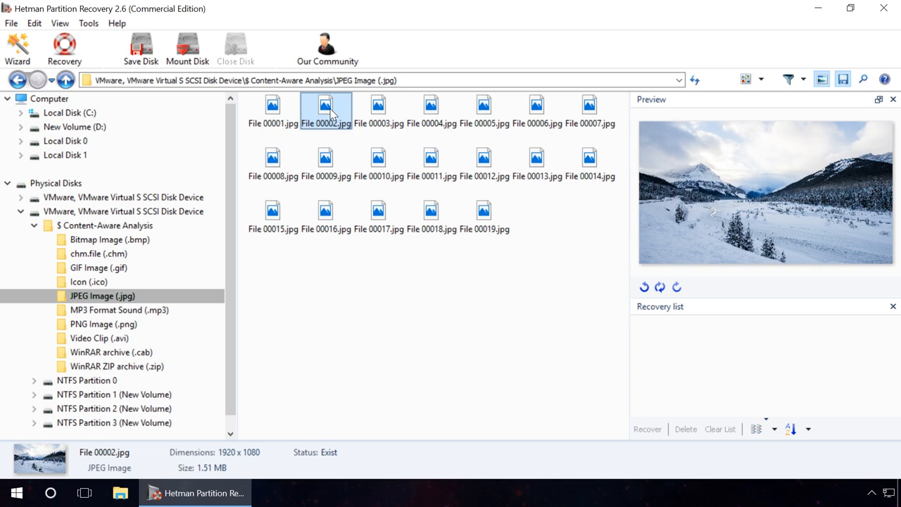
click(50, 98)
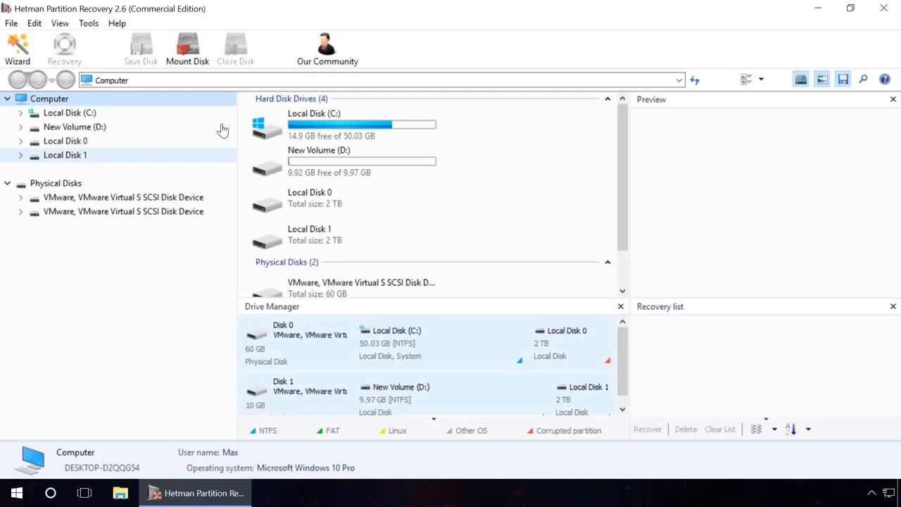
- Mount Virtual-disk.vmdk from C: as a disk image and start analysing it
click(187, 47)
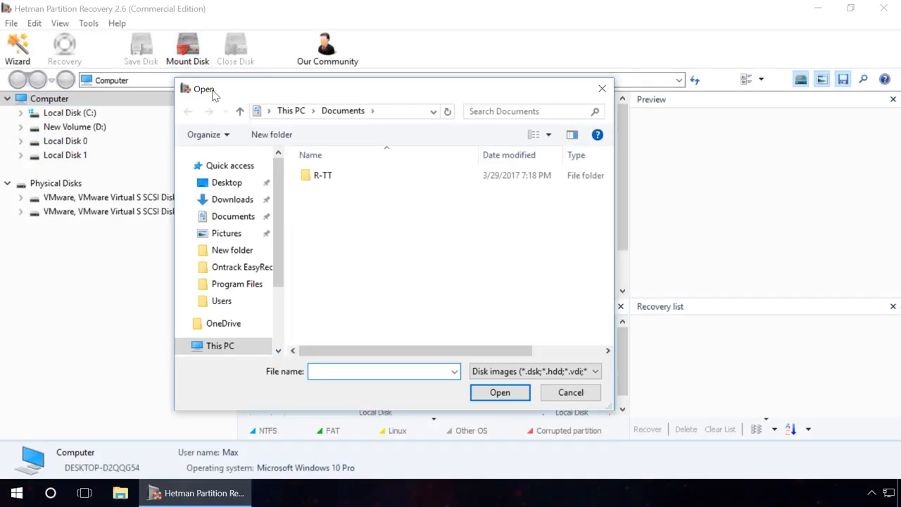
click(594, 371)
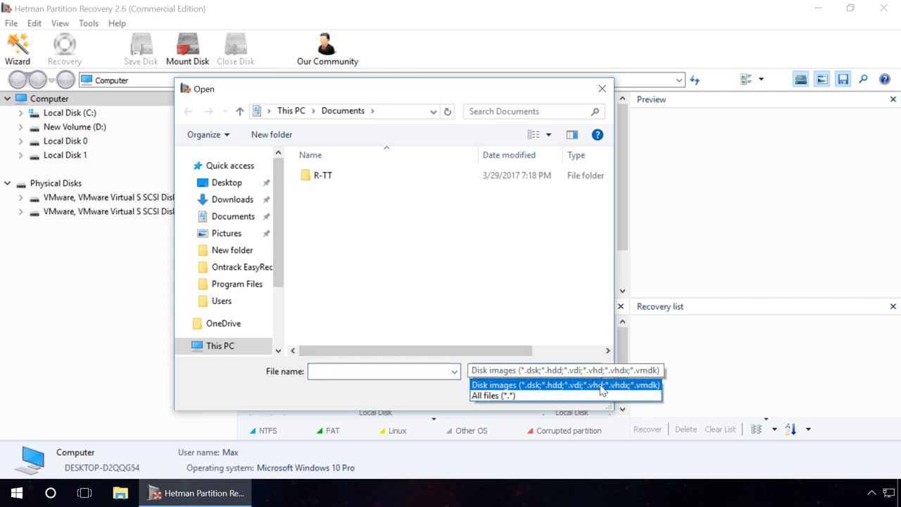
click(565, 385)
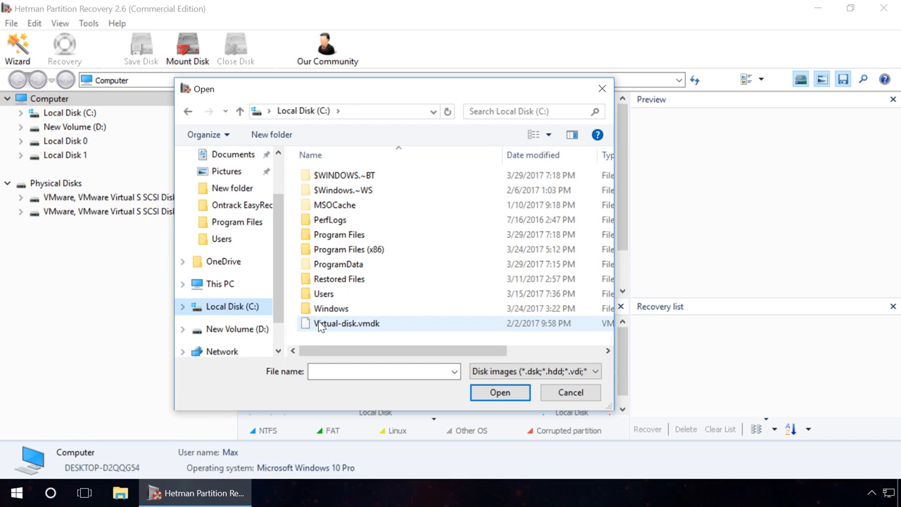
click(499, 392)
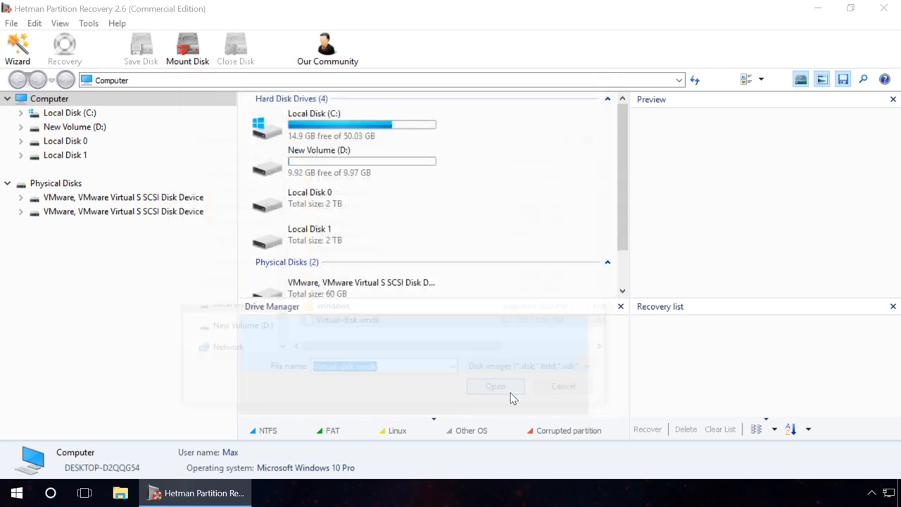
click(495, 385)
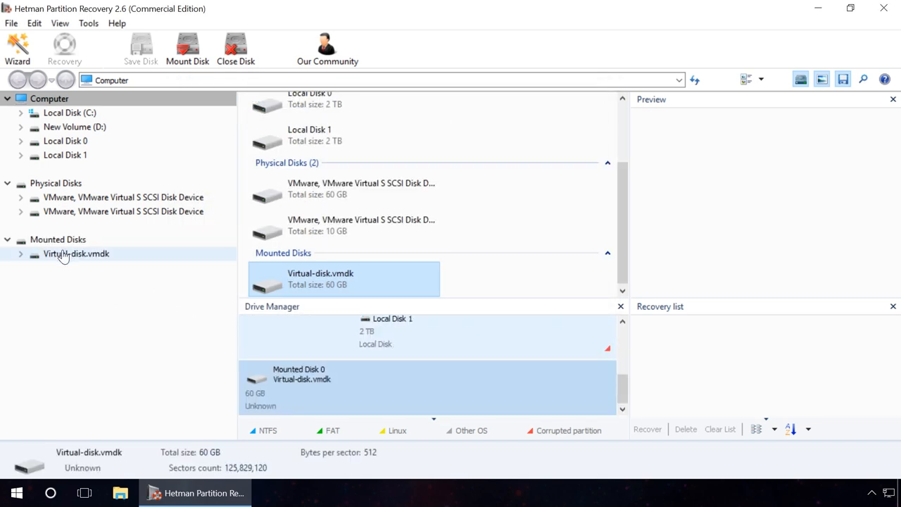
double_click(321, 278)
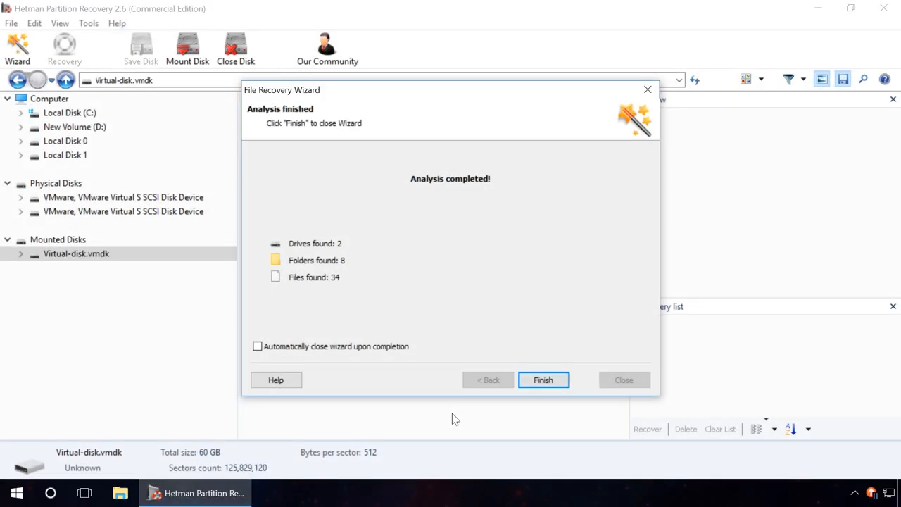
- Close the analysis wizard and show NTFS Partition 0's $ Lost and Found and $ System Data
click(543, 379)
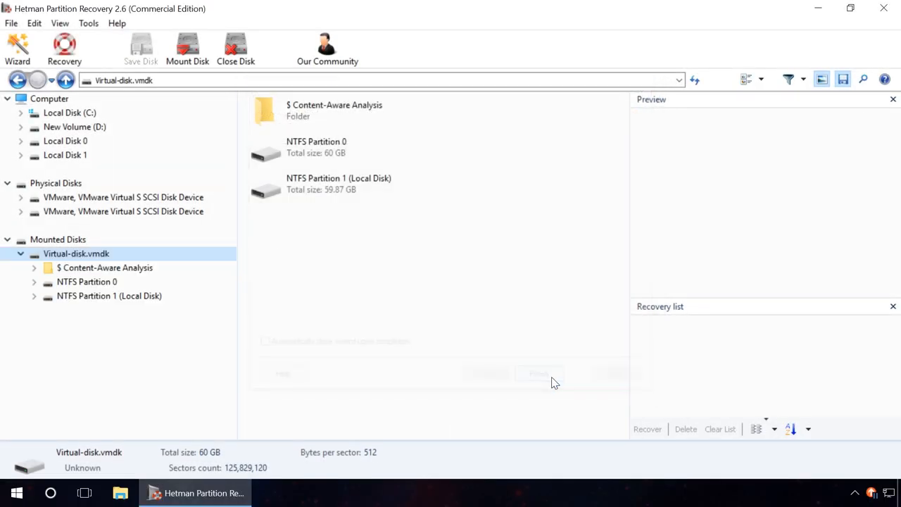
click(87, 282)
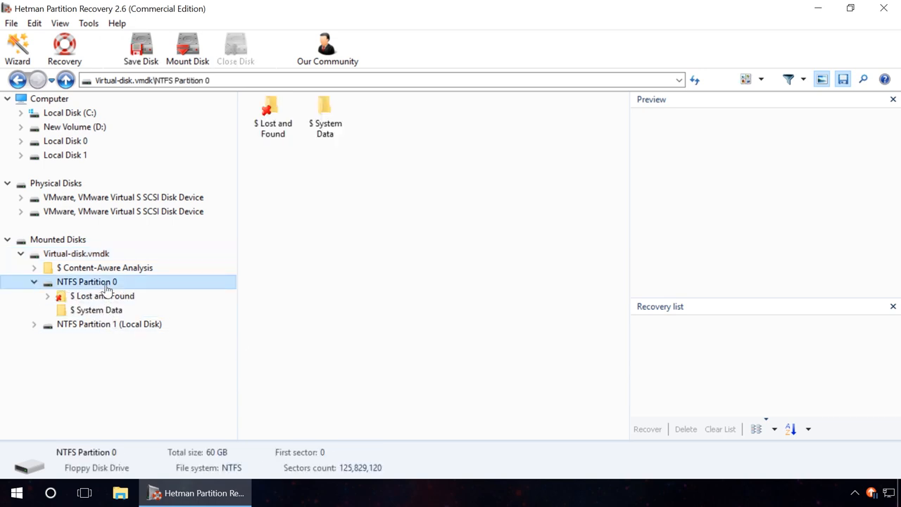